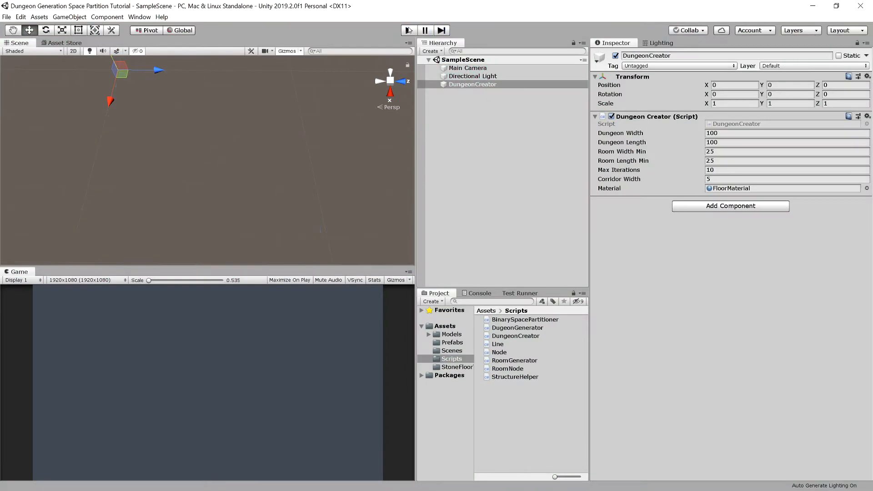
Scroll DungeonCreator.cs to the top and switch to the RoomGenerator.cs script.
click(410, 30)
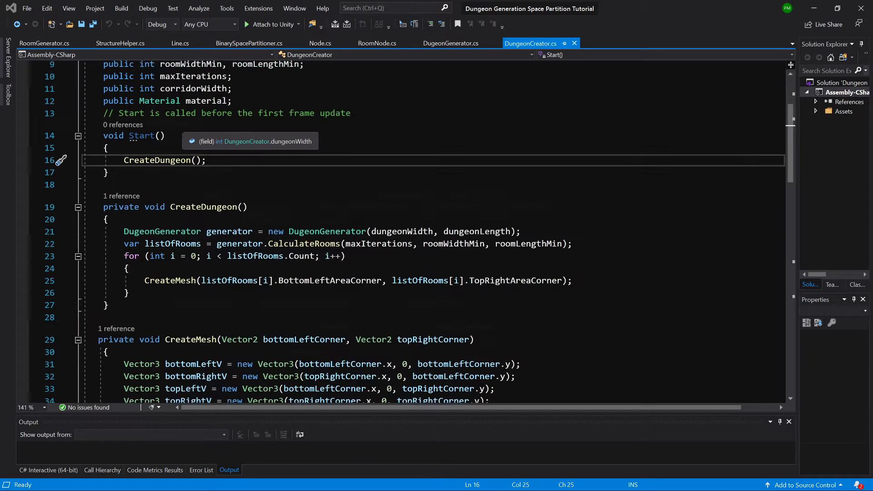
scroll(down, 3)
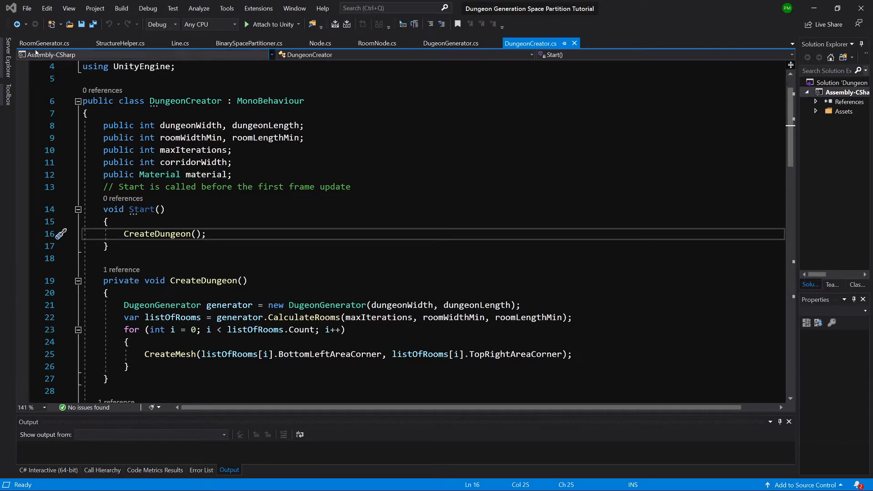
click(45, 43)
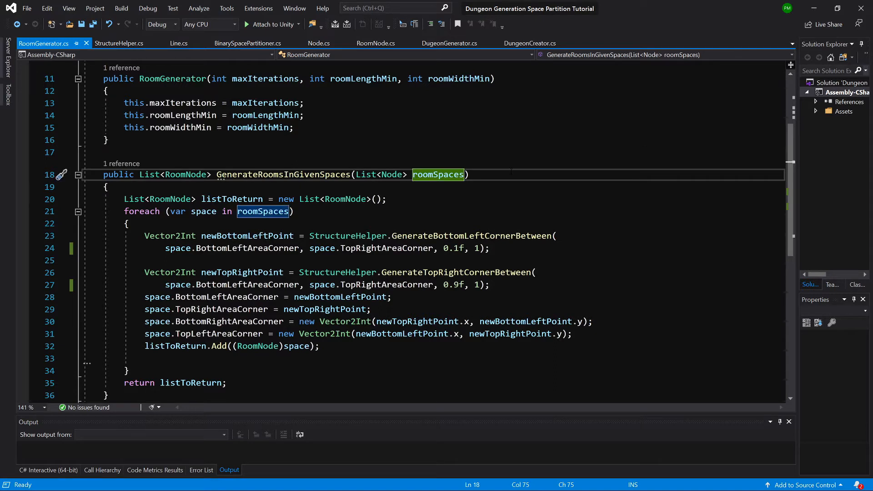
Add roomBottomCornerModifier, roomTopCornerMidifier and int roomOffset parameters, reusing them in the corner calculations.
text(,)
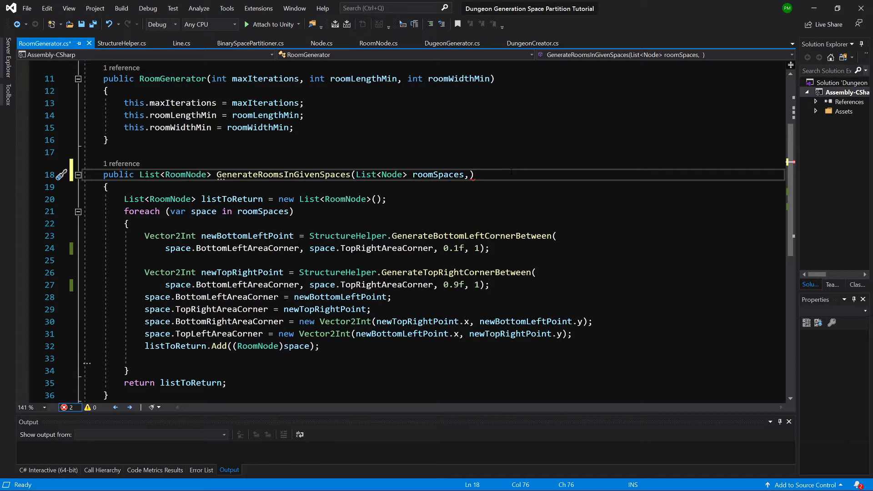
text(float r)
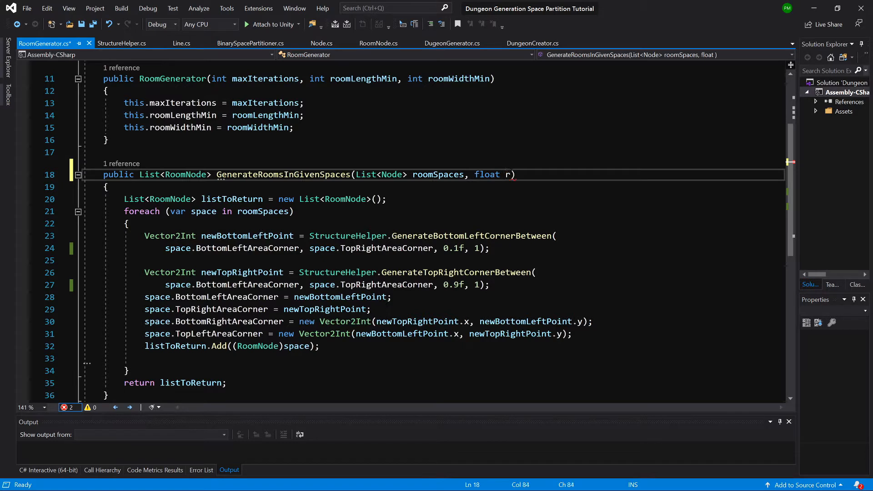
text(roomBottomCorner)
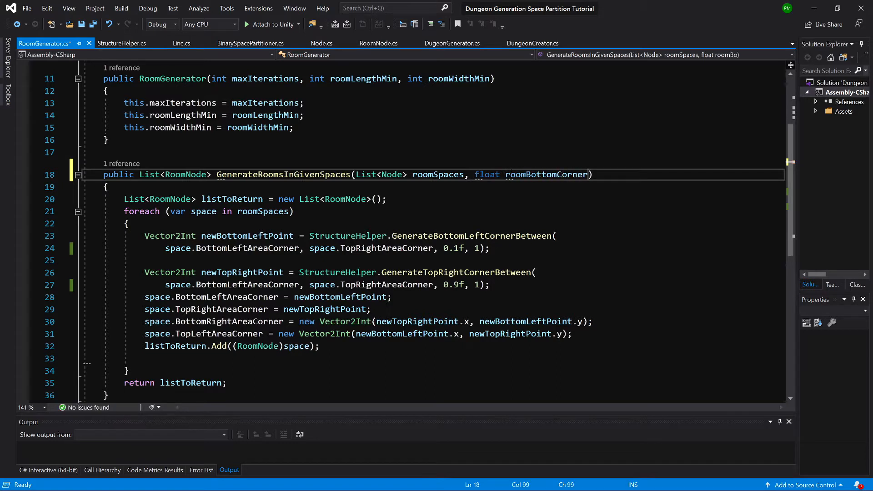
text(Modifier,)
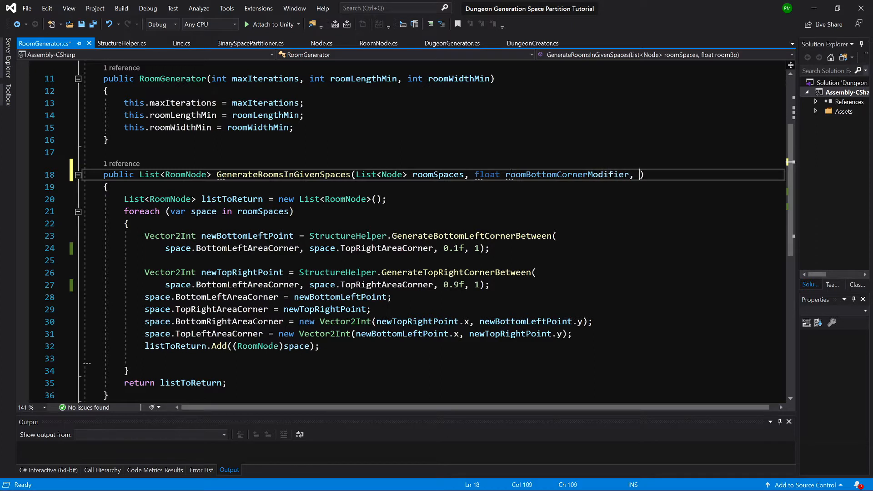
text(float room)
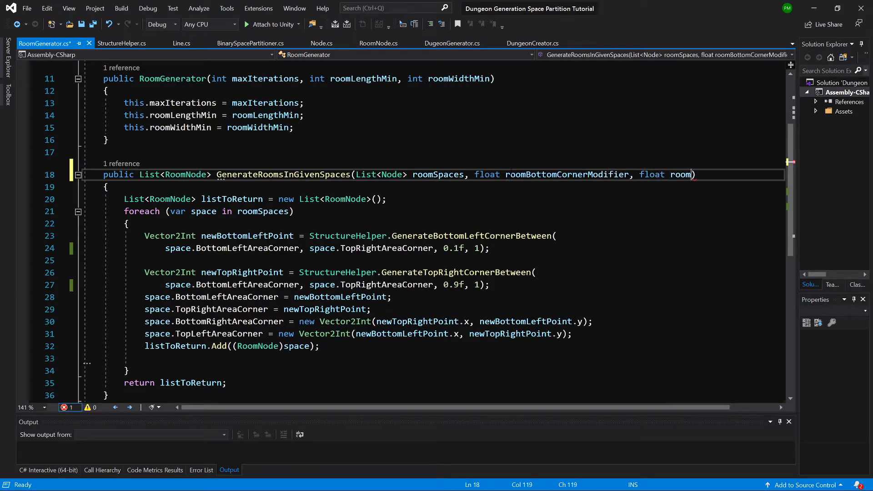
text(TopCornerMidi)
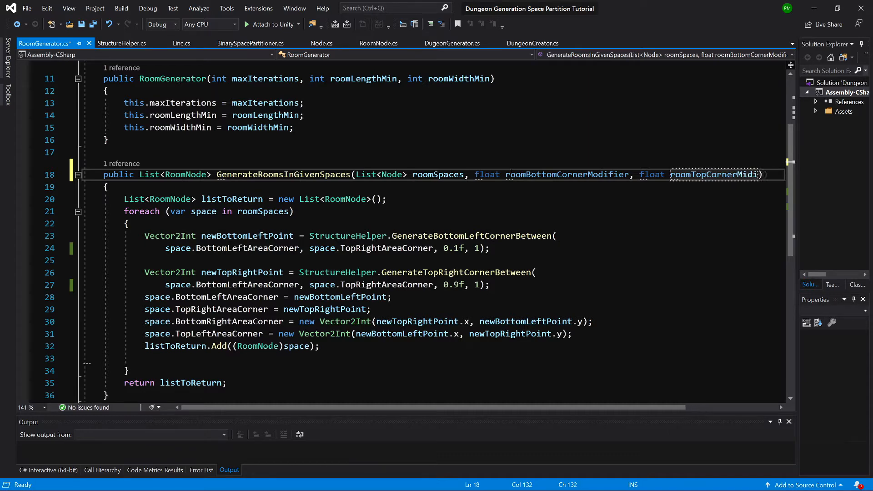
text(, int roomOffset)
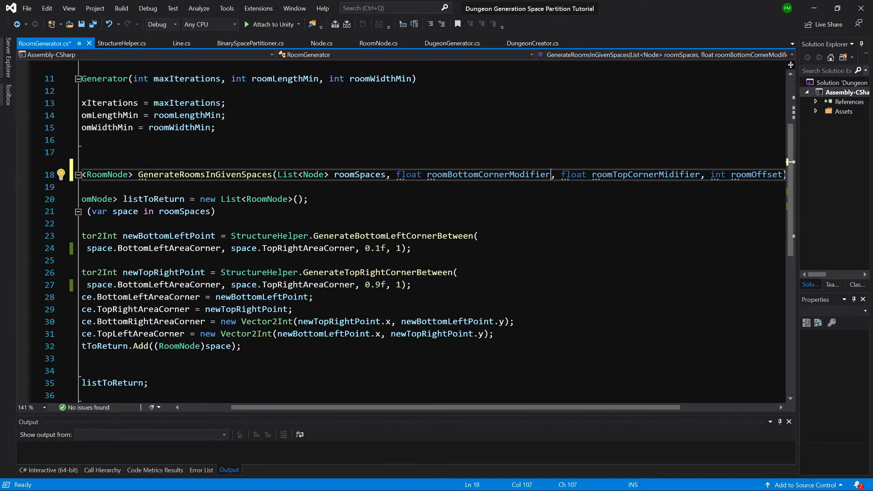
double_click(488, 174)
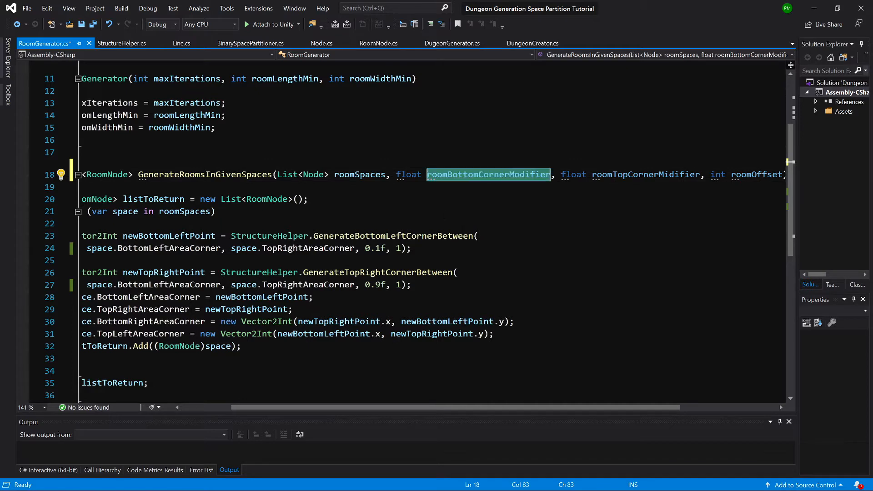
double_click(376, 249)
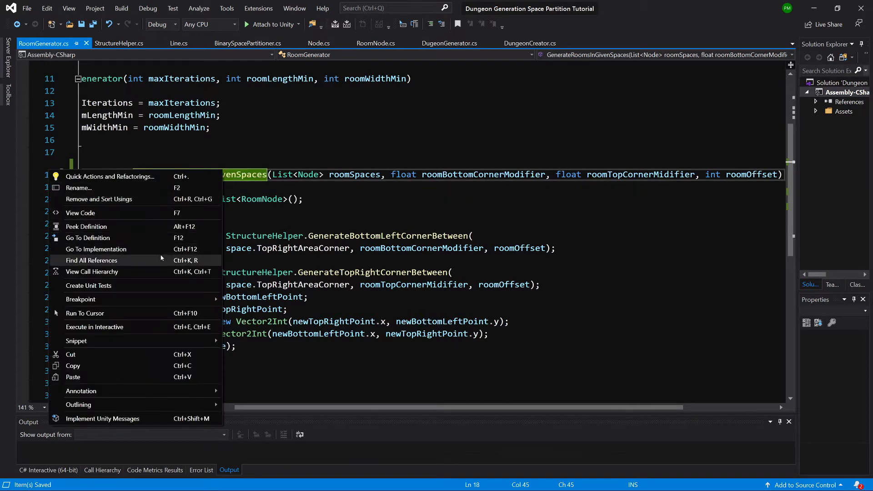
From the GenerateRoomsInGivenSpaces references, give DungeonGenerator's CalculateRooms the three parameters and forward them.
click(91, 260)
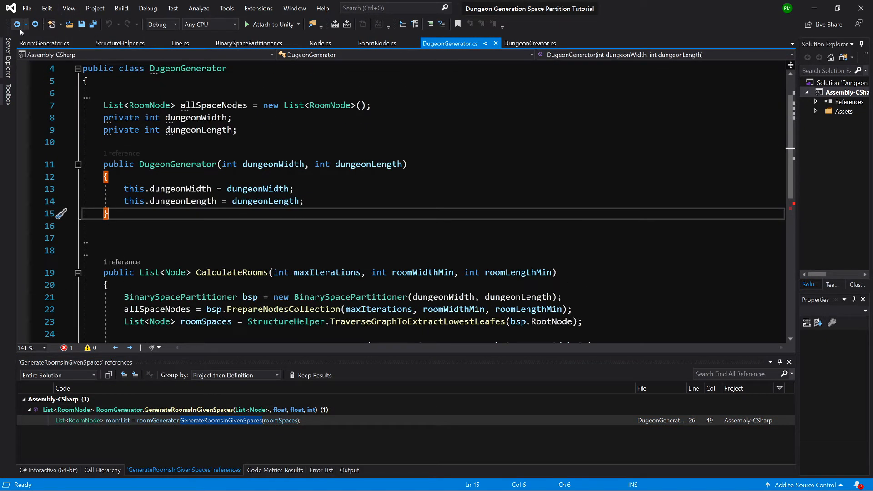
click(39, 43)
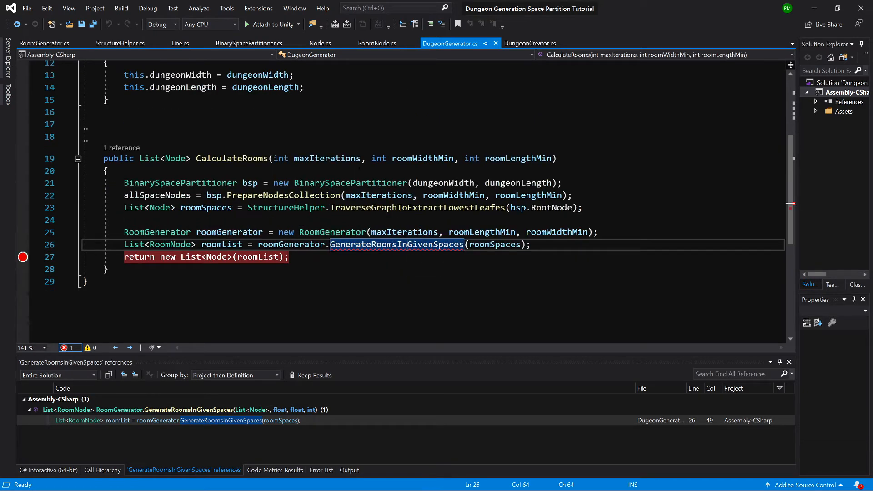
text(float roomBottomCornerModifier, float roomTopCornerMidifier, int roomOffset)
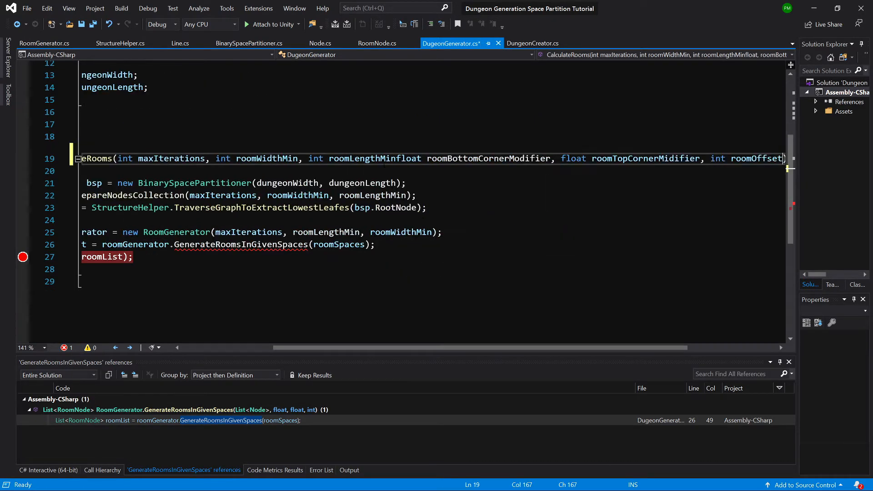
double_click(373, 158)
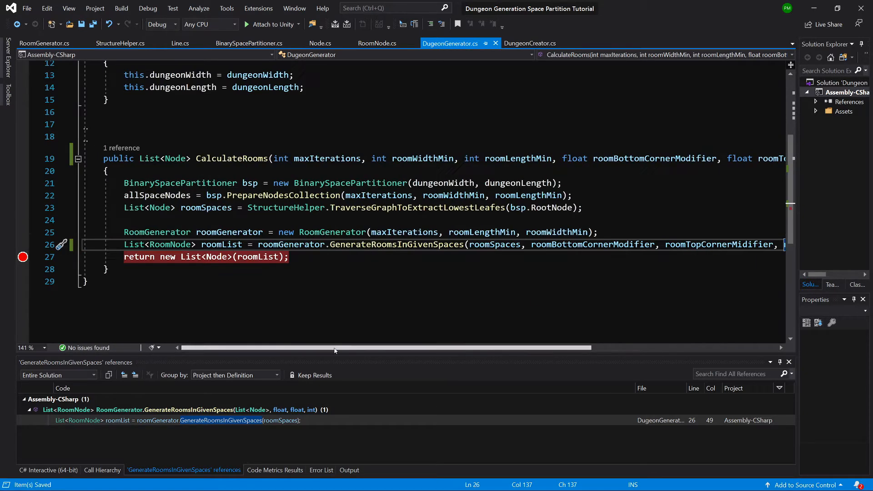
right_click(231, 158)
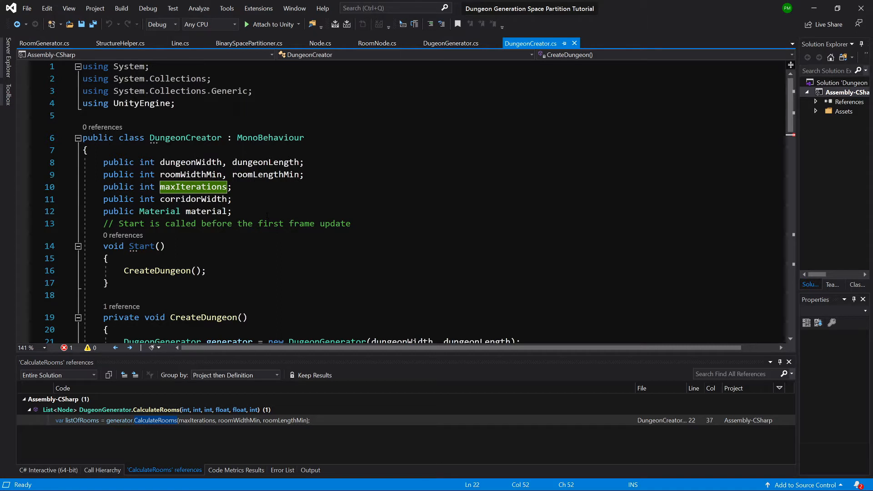
Paste the three parameters below the material field as separate semicolon-terminated declarations.
text(float roomBottomCornerModifier, float roomTopCornerMidifier, int roomOffset)
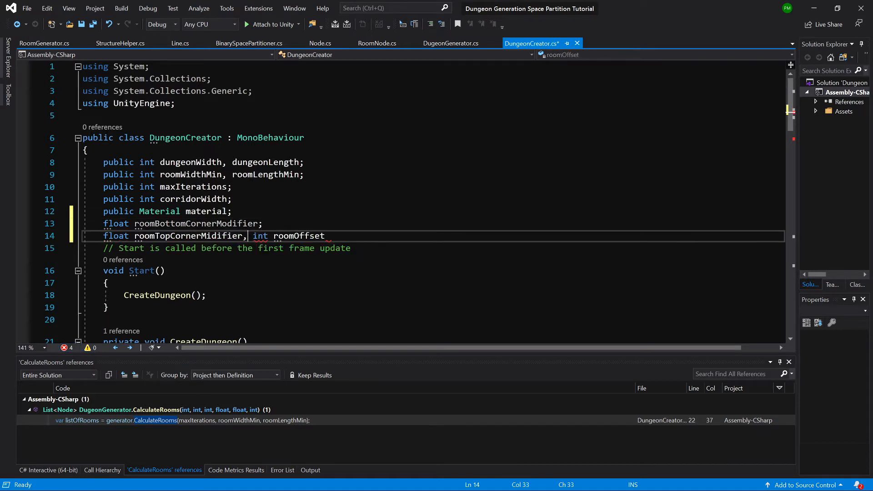
key(Enter)
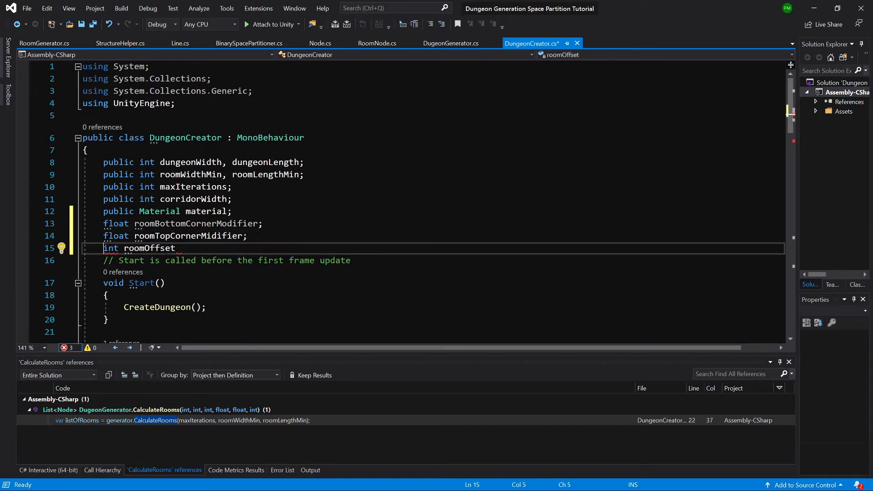
text(;)
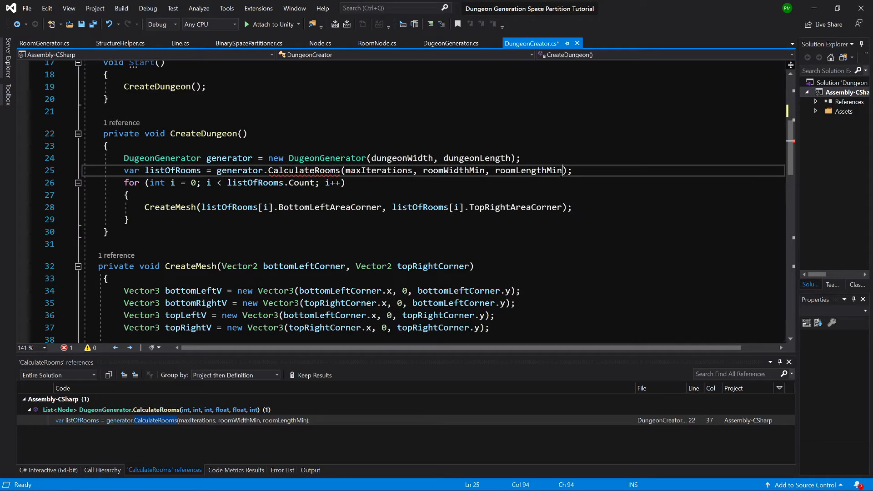
Pass roomBottomCornerModifier, roomTopCornerMidifier and roomOffset to generator.CalculateRooms, wrapping the arguments onto lines.
text(,)
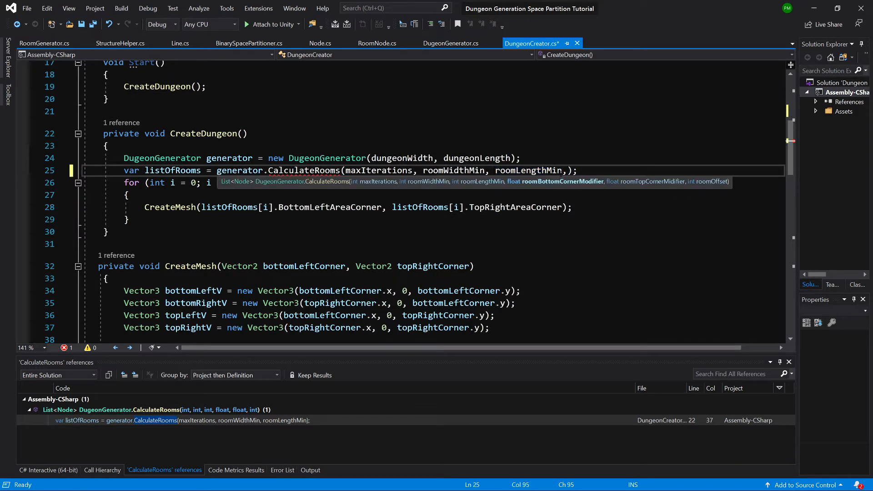
text(r)
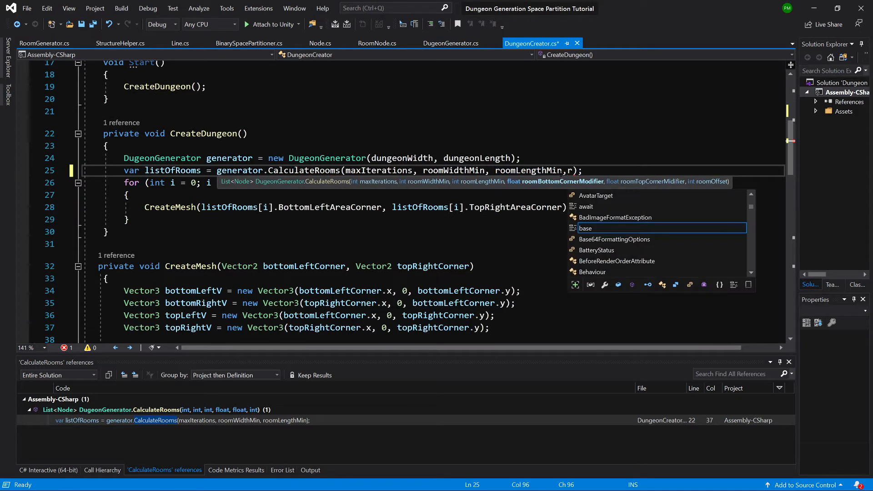
text(roomBottomCornerModifier)
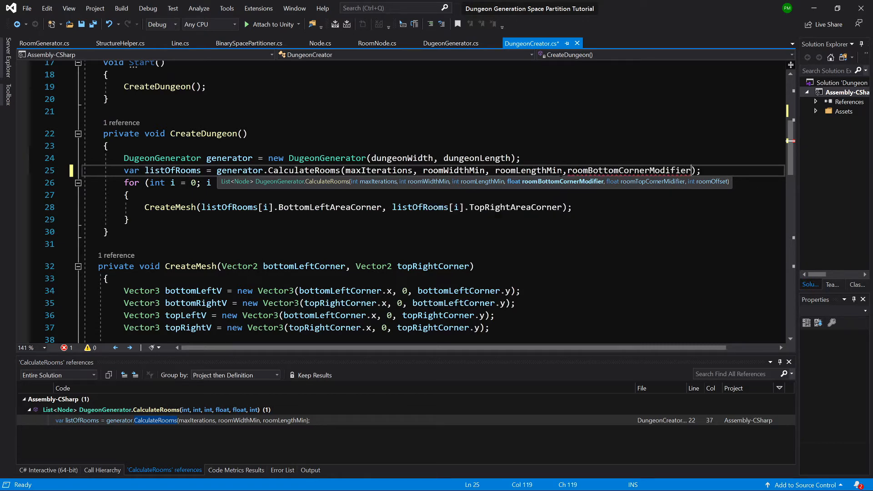
text(,roo)
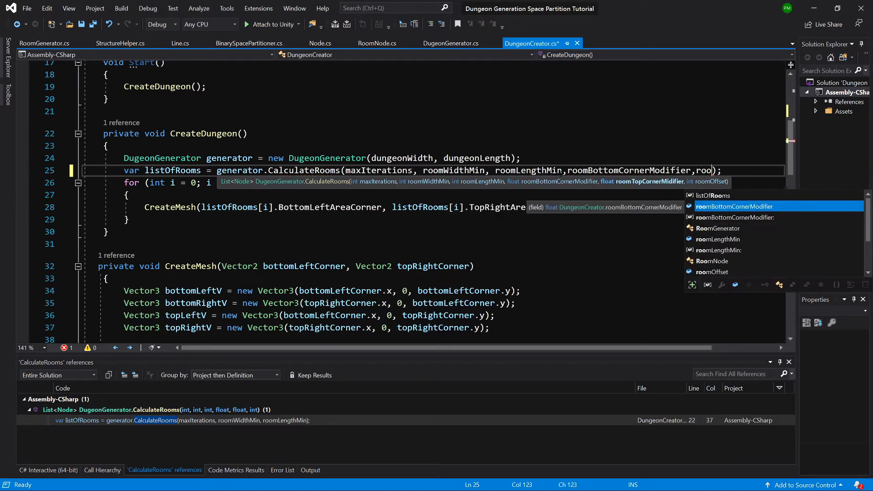
text(top)
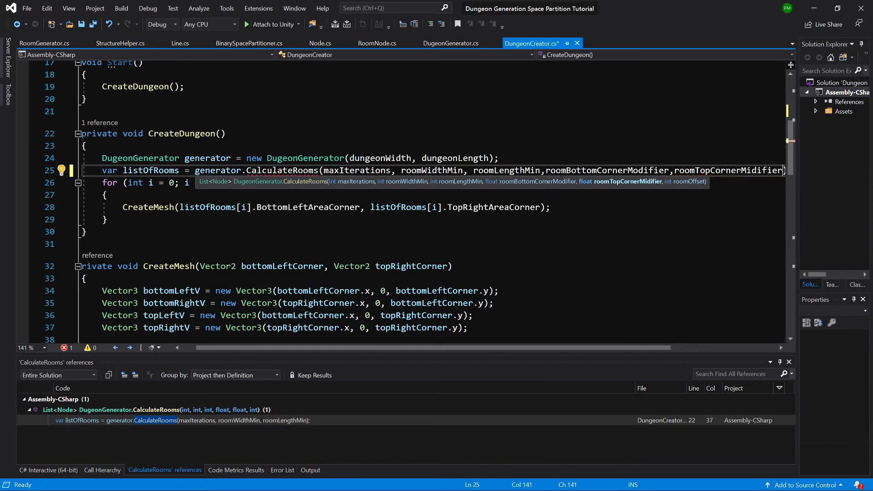
text(roomLengthMin, roomBottomCornerModifier, roomTopCornerMidifier, roomOffset);)
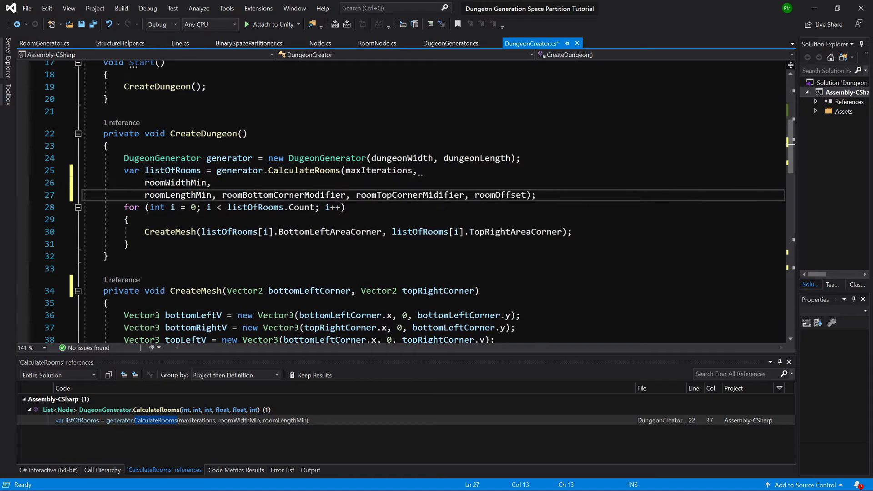
key(Enter)
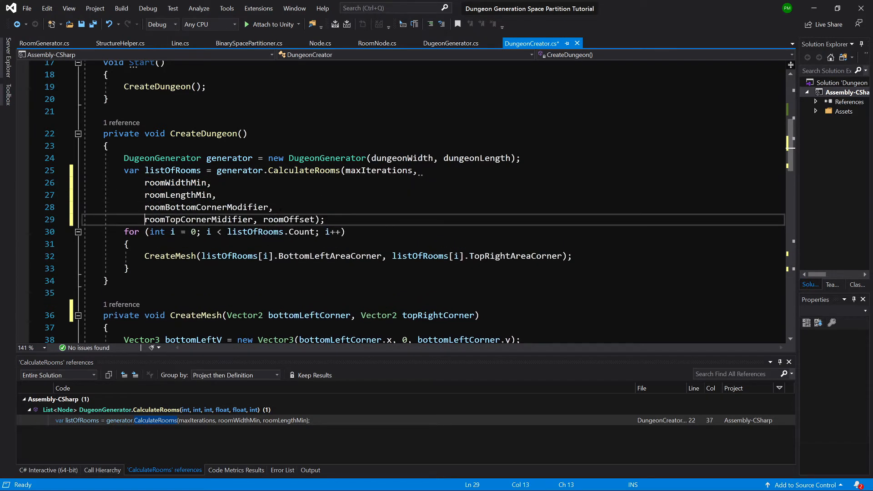
key(Enter)
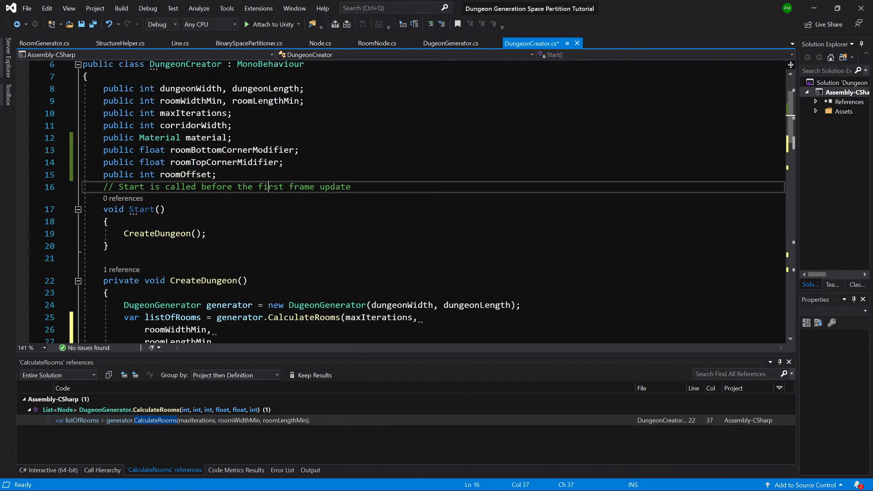
Add [Range(0.0f,0.3f)] above the roomBottomCornerModifier field.
key(Ctrl+S)
text([)
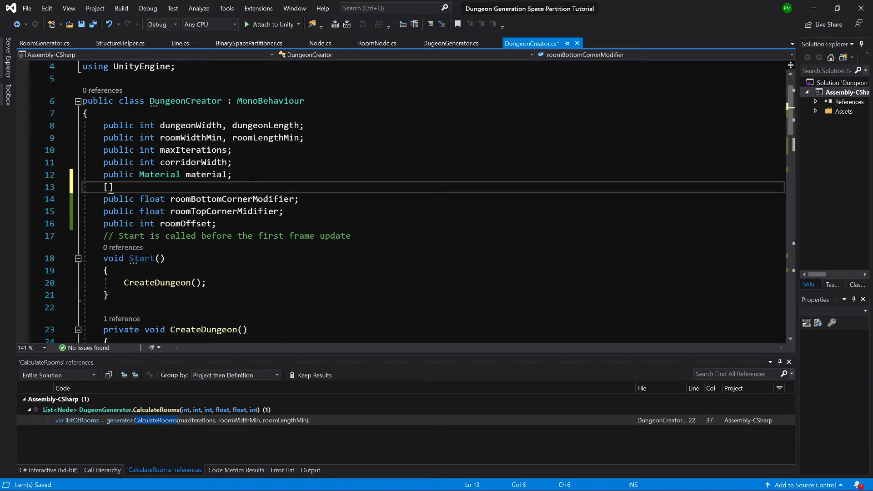
text(Range())
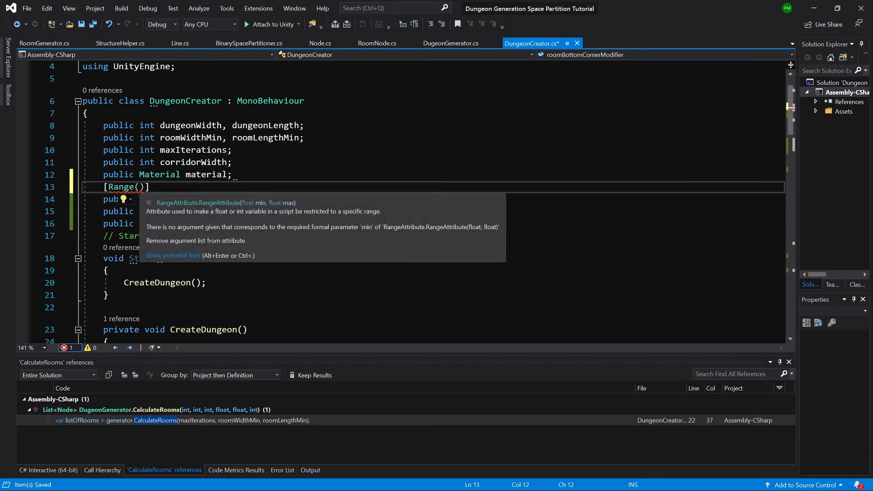
text(0.0)
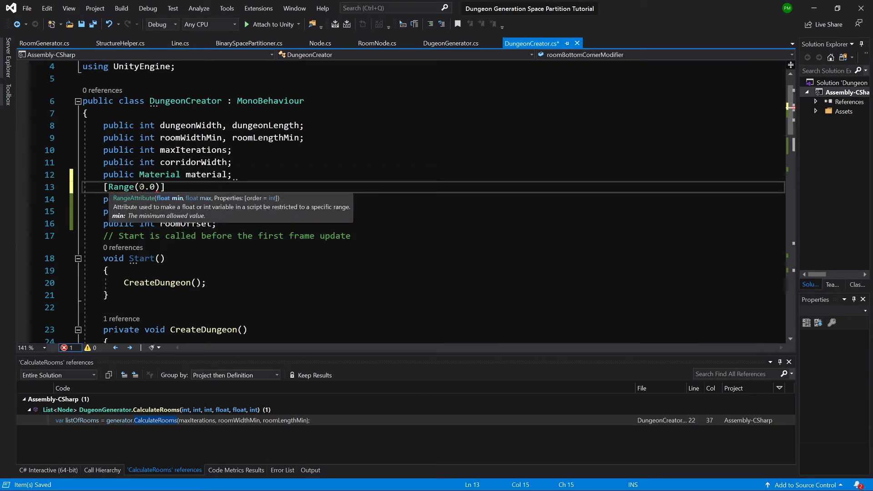
text(f,0)
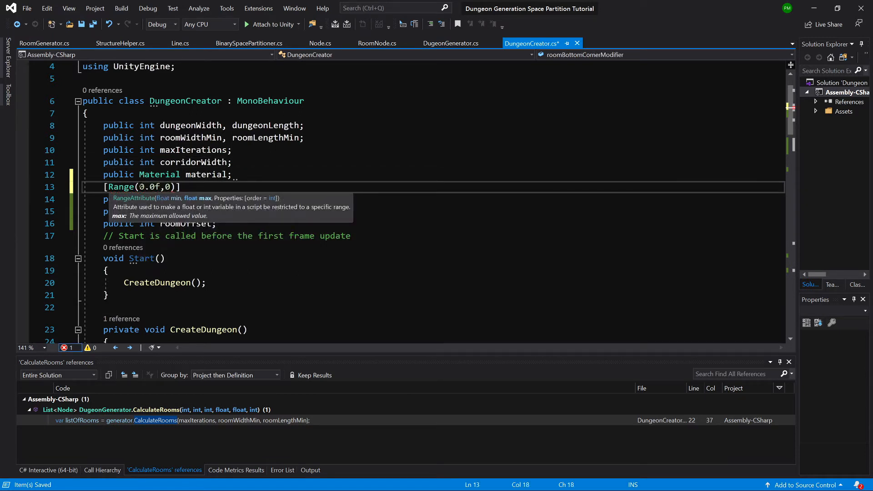
text(.3f)
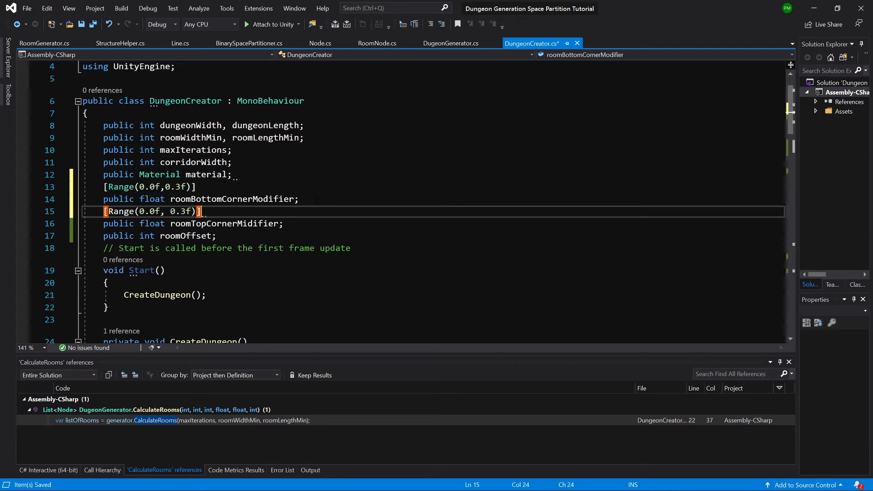
Add [Range(0.7f, 1.0f)] above the roomTopCornerMidifier field.
click(152, 224)
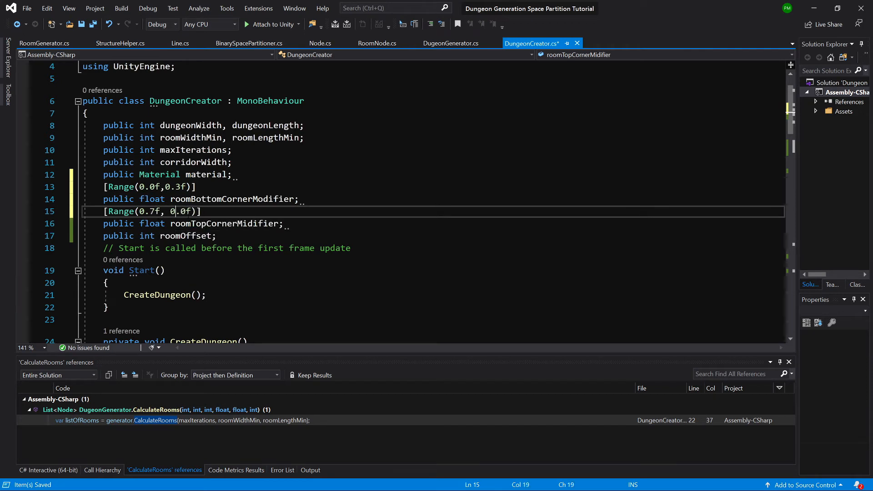
text(1)
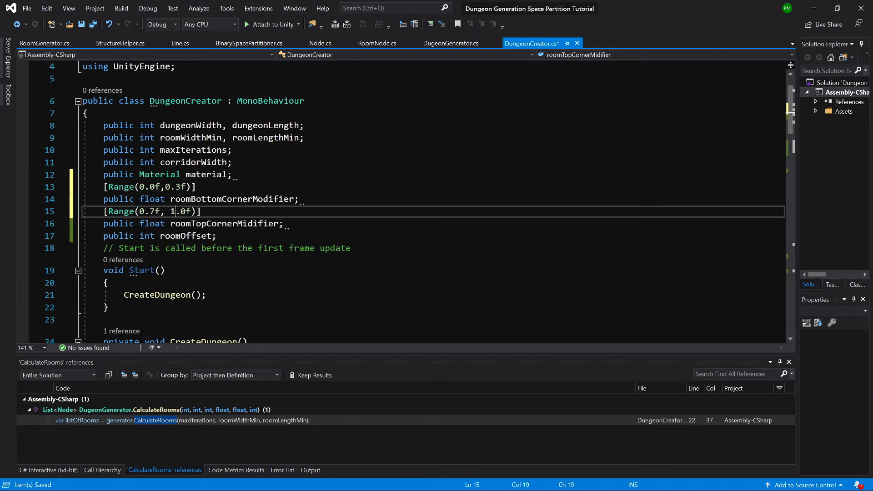
click(284, 224)
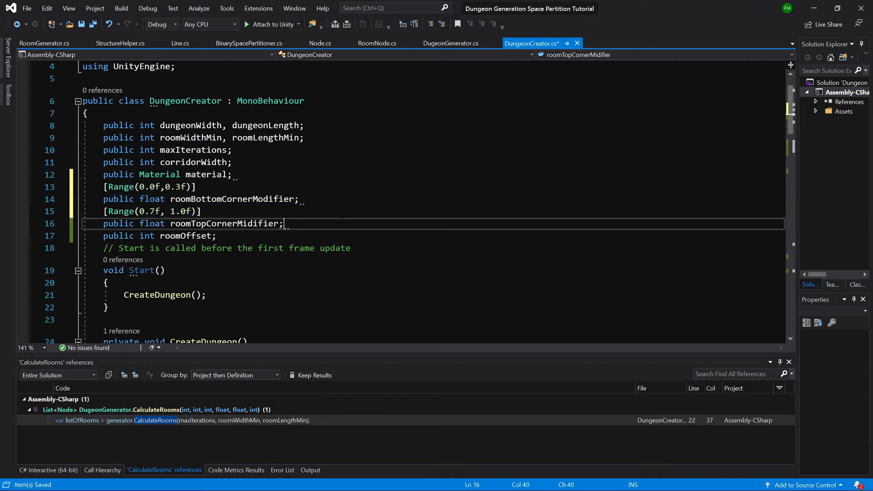
text([Range(0.7f, 1.0f)])
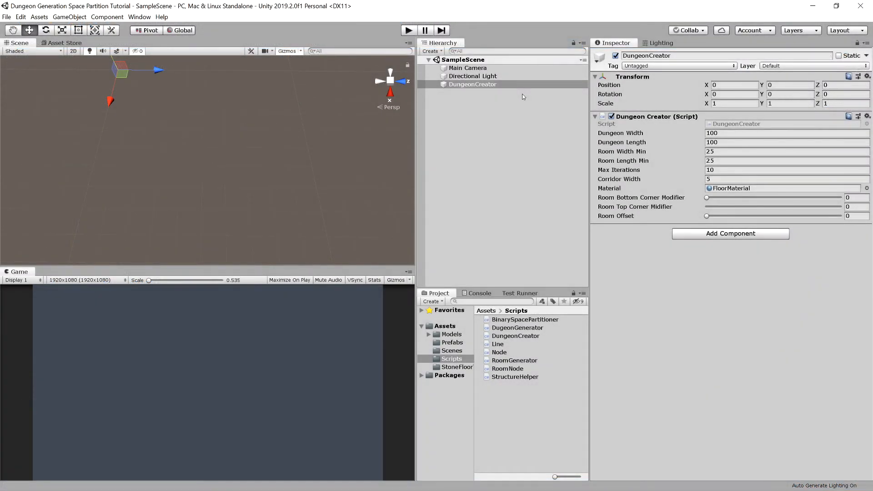
Set the corner modifier sliders to 0.1 and 0.9 with offset 1, then enter Play mode.
drag(707, 207, 720, 207)
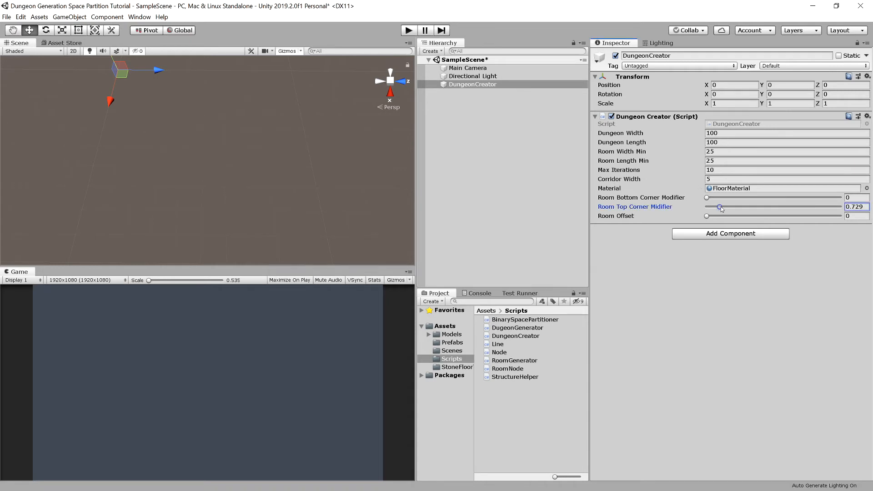
drag(719, 206, 740, 207)
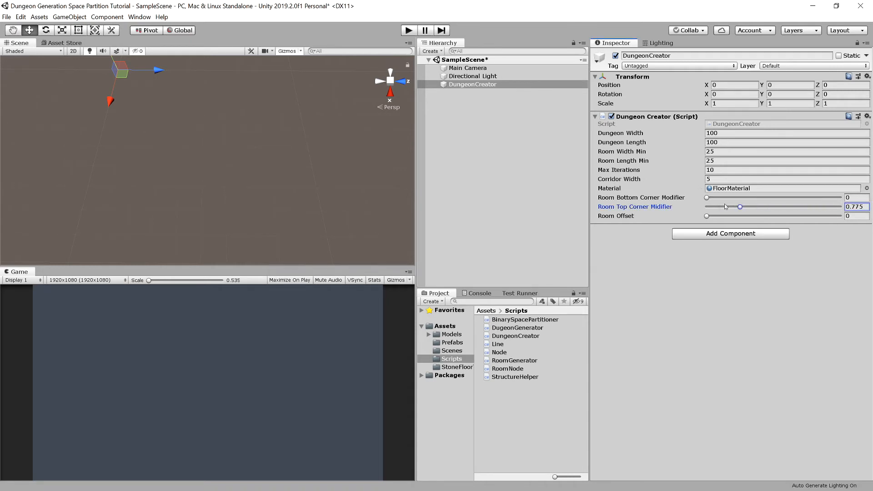
click(858, 197)
text(.1)
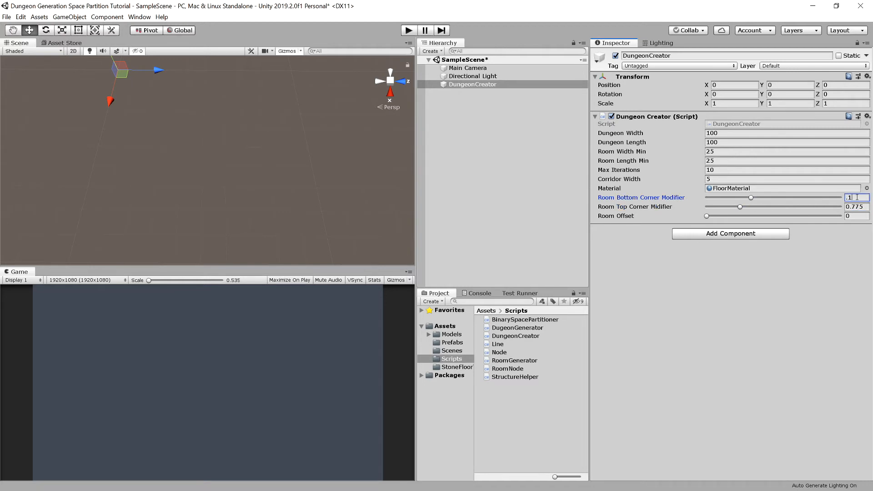
click(854, 207)
text(0.9)
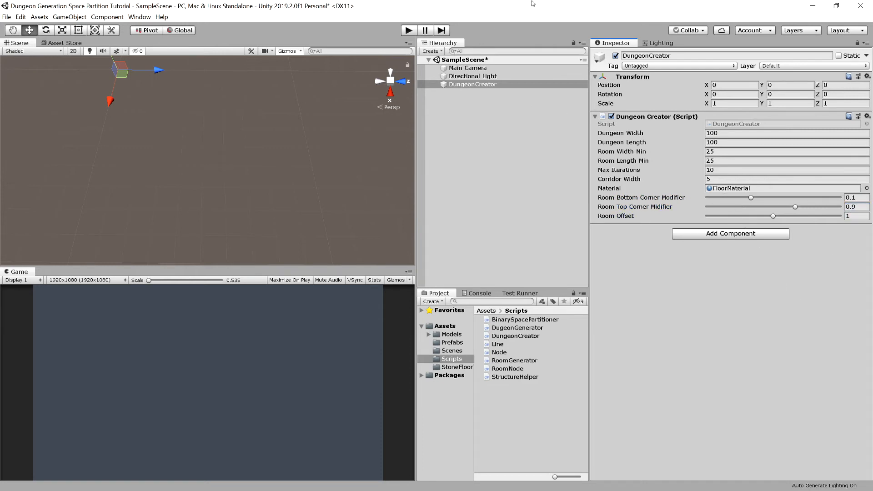
click(407, 30)
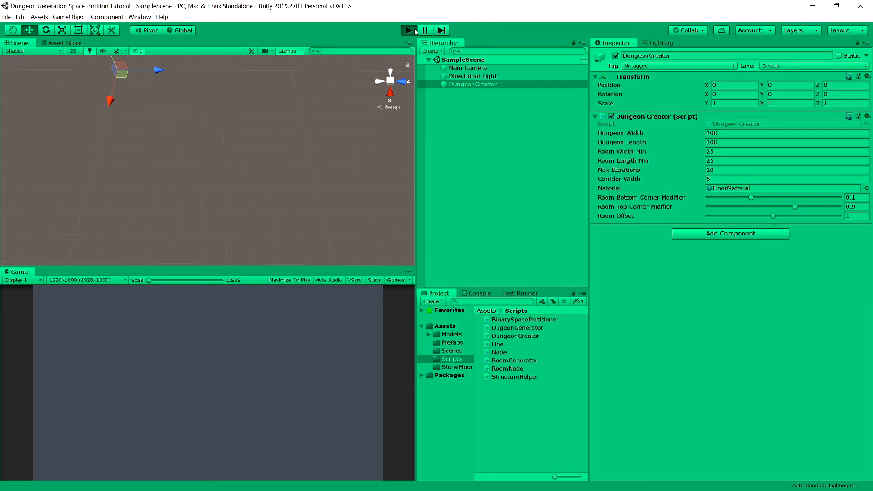
click(408, 30)
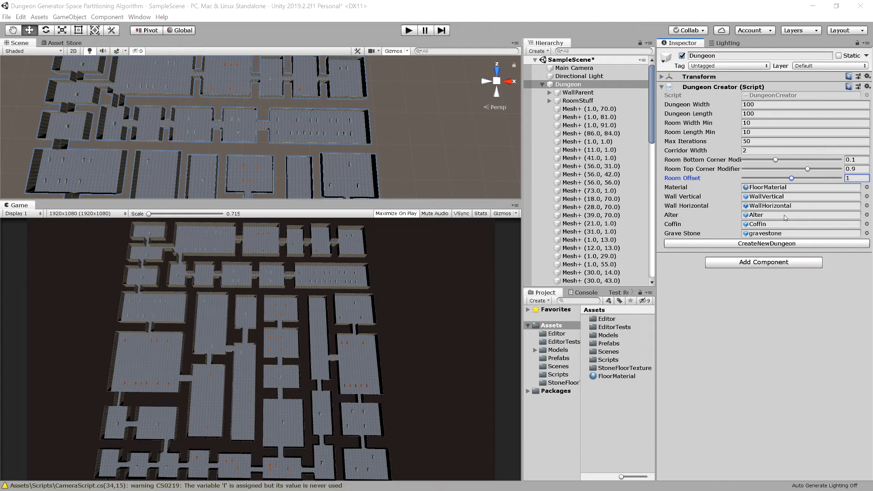
Click CreateNewDungeon twice to produce two new dungeon layouts.
click(766, 244)
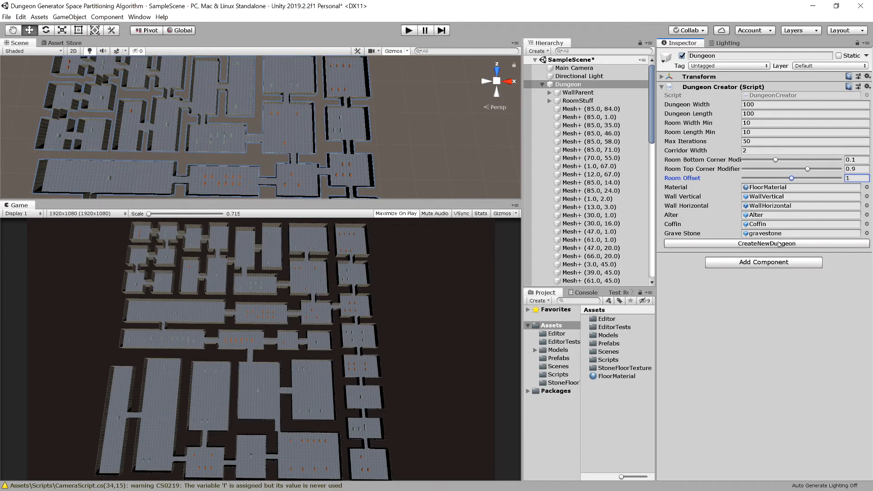
click(766, 243)
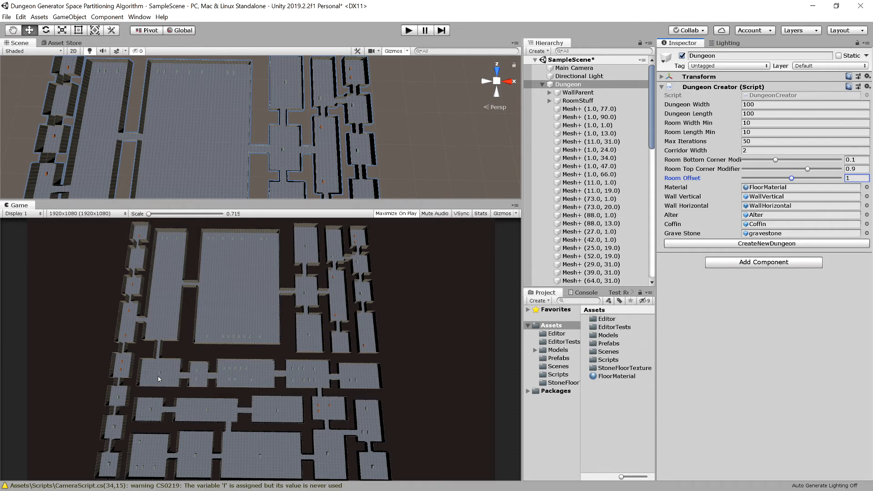
mouse_move(422, 364)
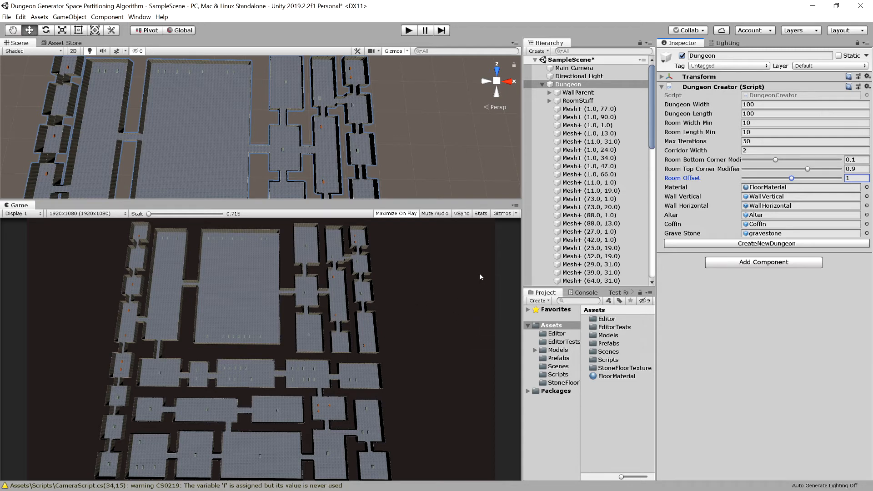
mouse_move(543, 250)
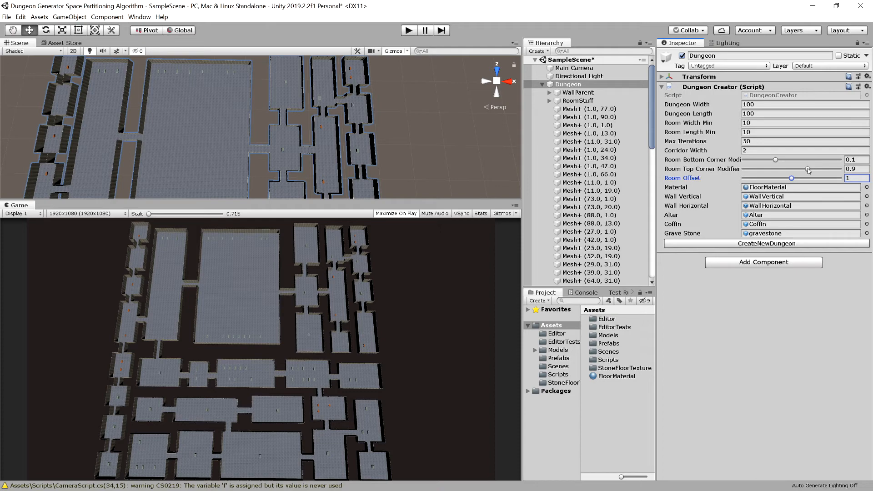
Drag Room Top Corner Modifier to 0.7 and generate four new dungeons.
drag(807, 169, 746, 169)
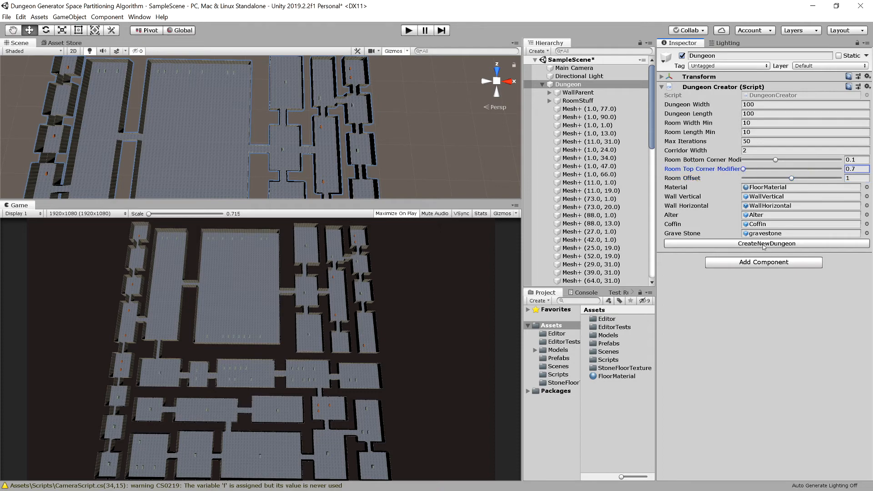
click(766, 243)
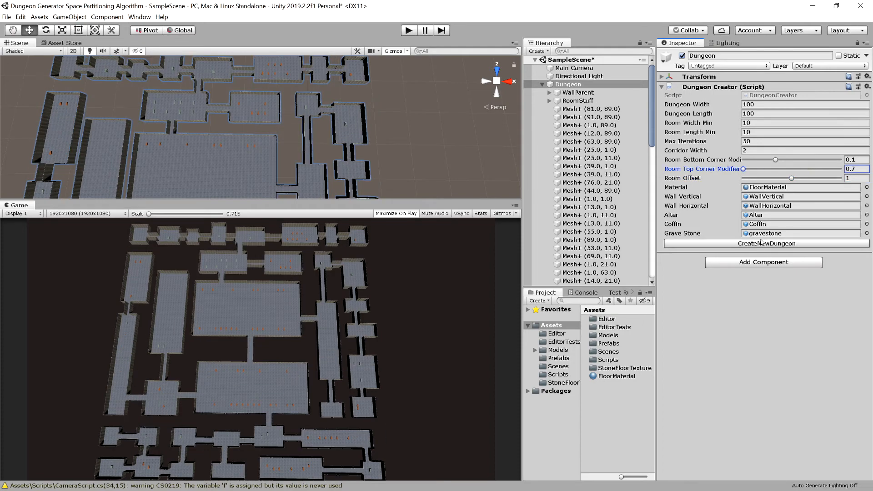
click(766, 243)
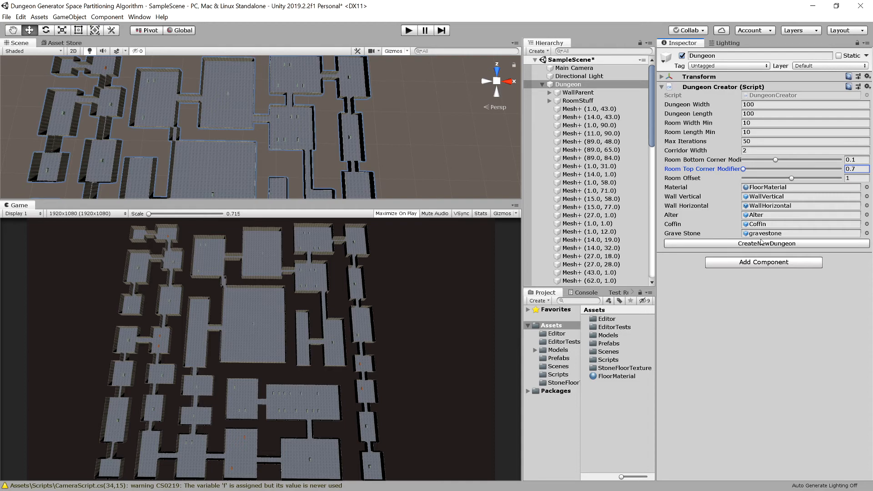
click(766, 243)
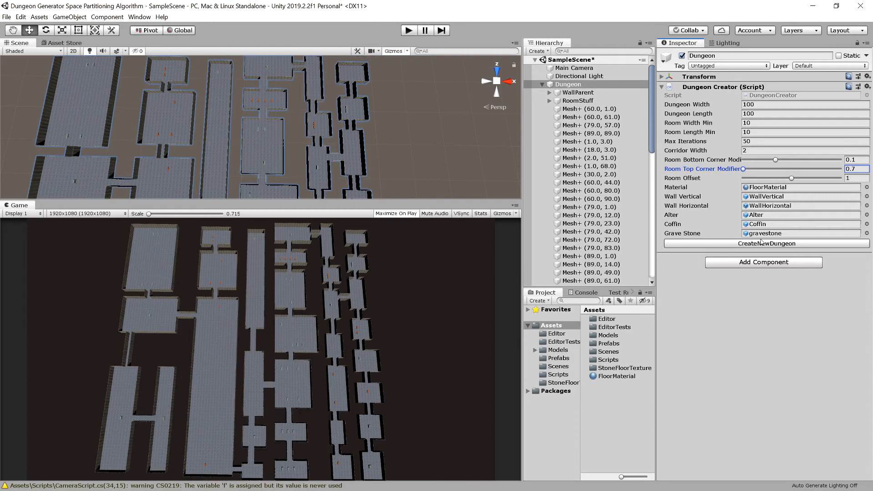
click(766, 243)
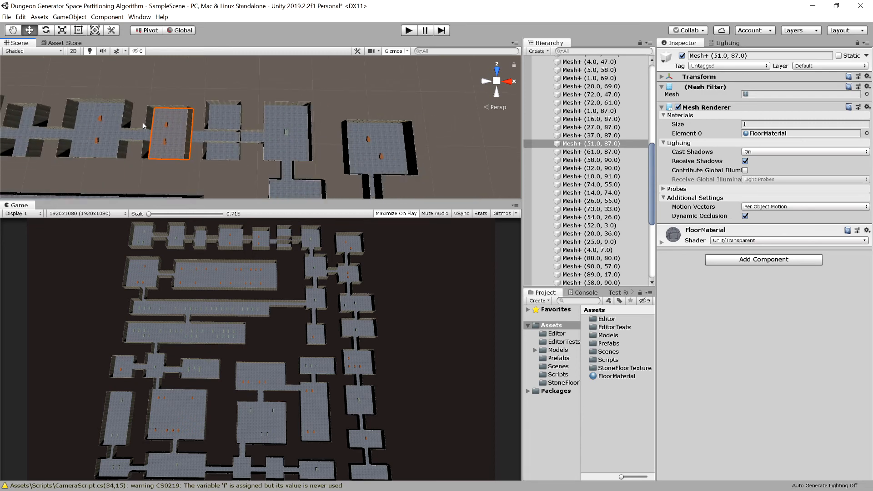
mouse_move(162, 105)
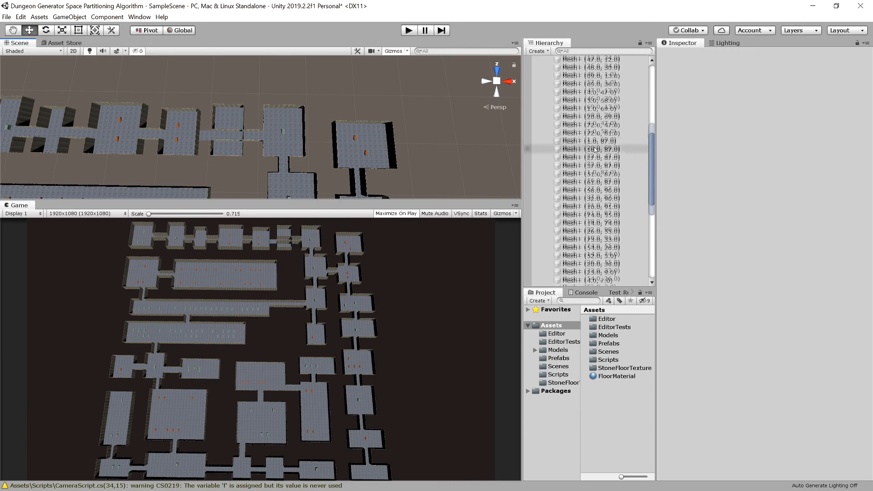
click(568, 84)
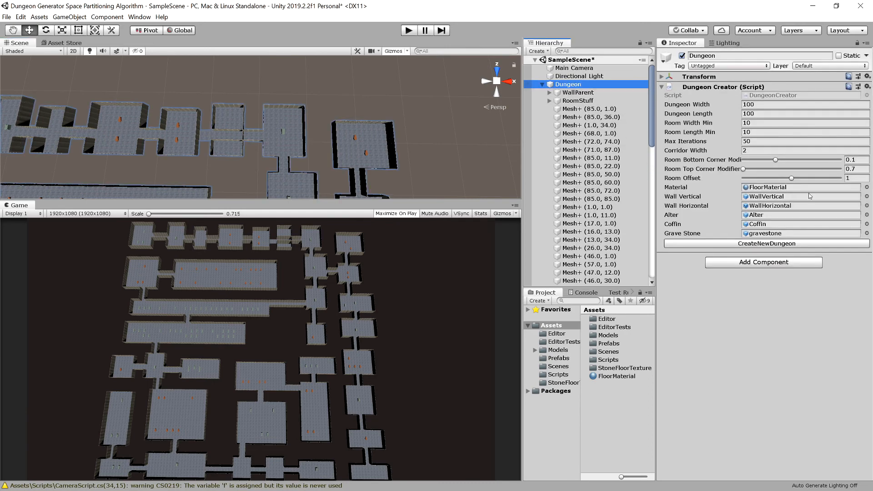
click(766, 243)
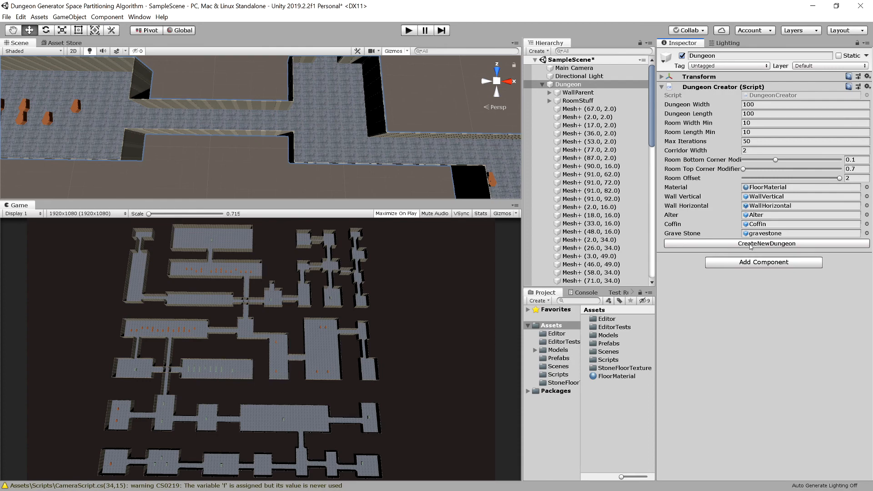
Set the room offset to 0 and generate three tightly packed dungeon layouts.
click(765, 243)
text(0)
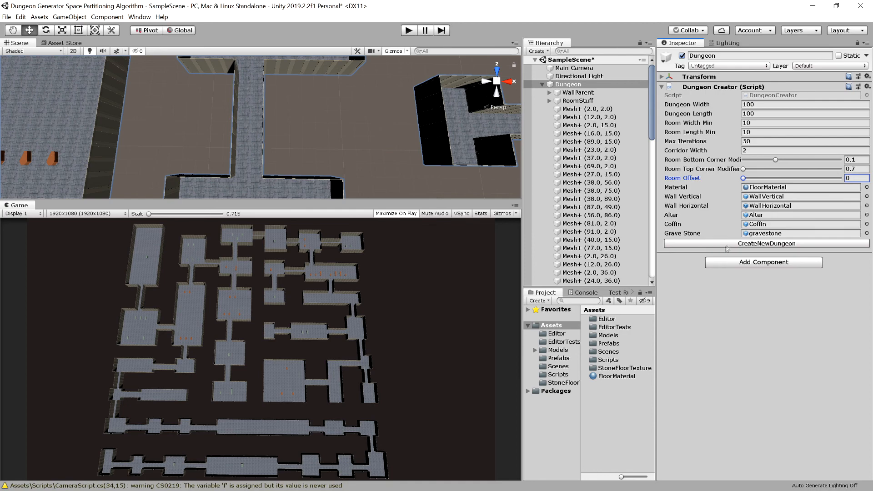
click(766, 244)
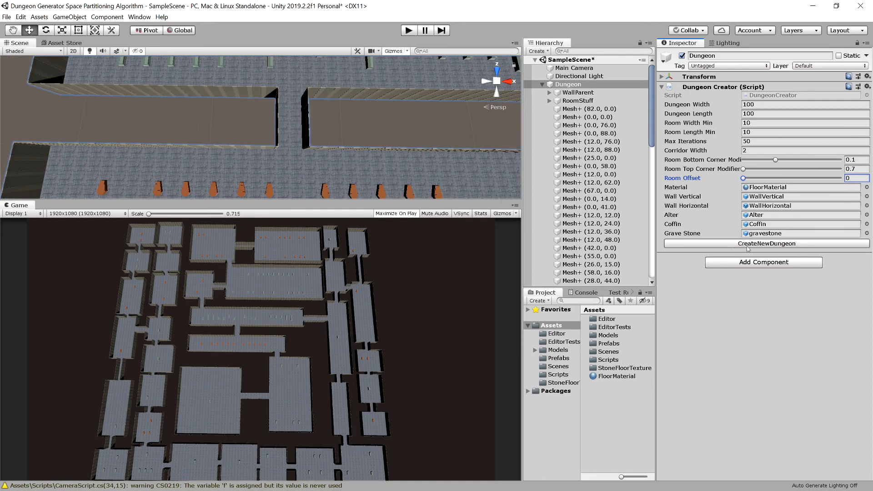
click(766, 243)
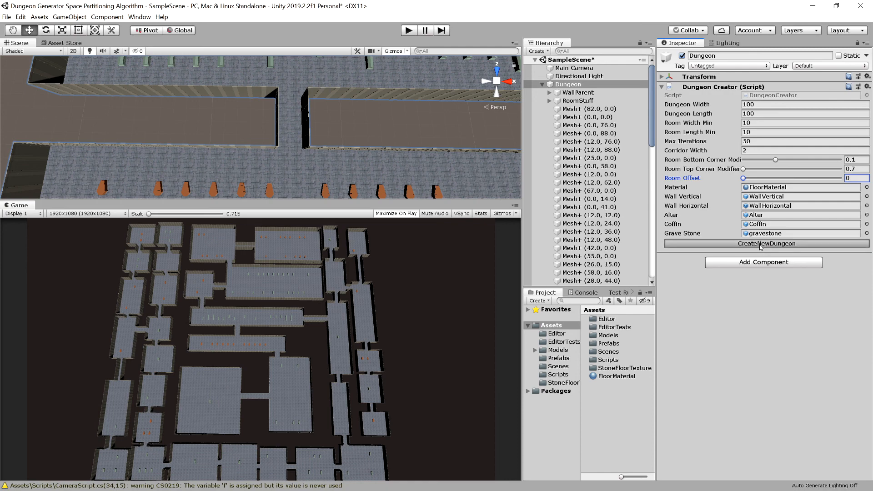
click(765, 243)
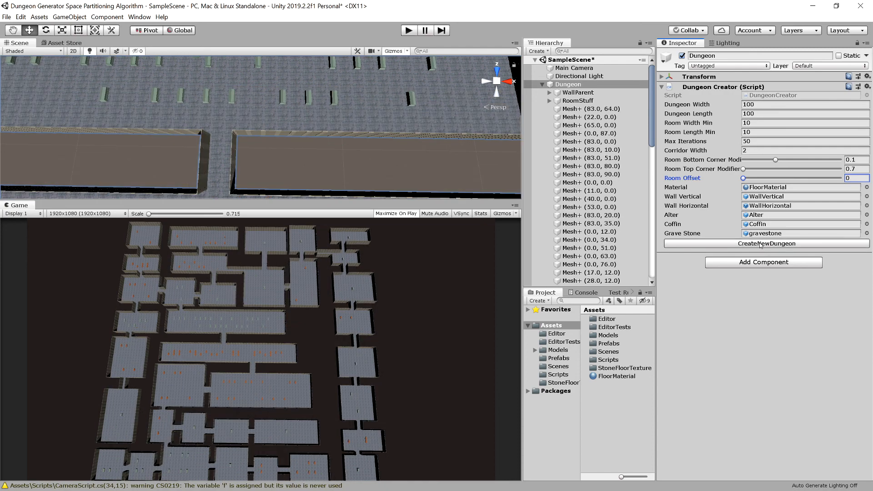